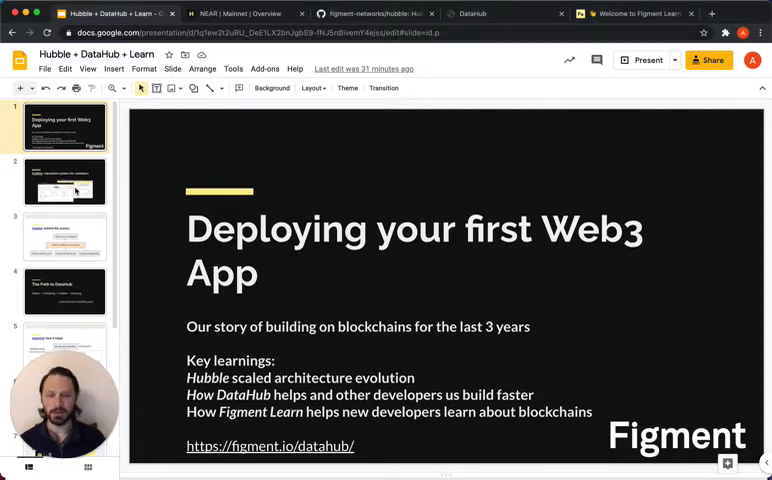
- Show slide 2, the Hubble validator reputation system slide
{"action": "left_click", "coordinate": [64, 182]}
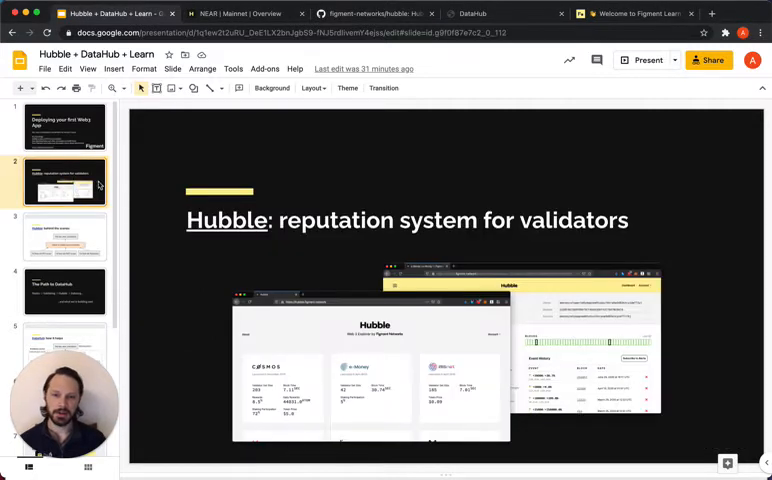
{"action": "mouse_move", "coordinate": [163, 280]}
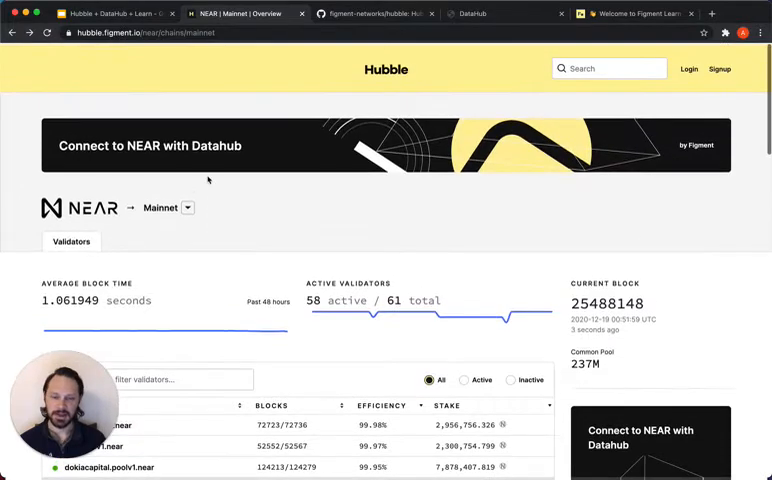
{"action": "scroll", "scroll_direction": "down", "scroll_amount": 3}
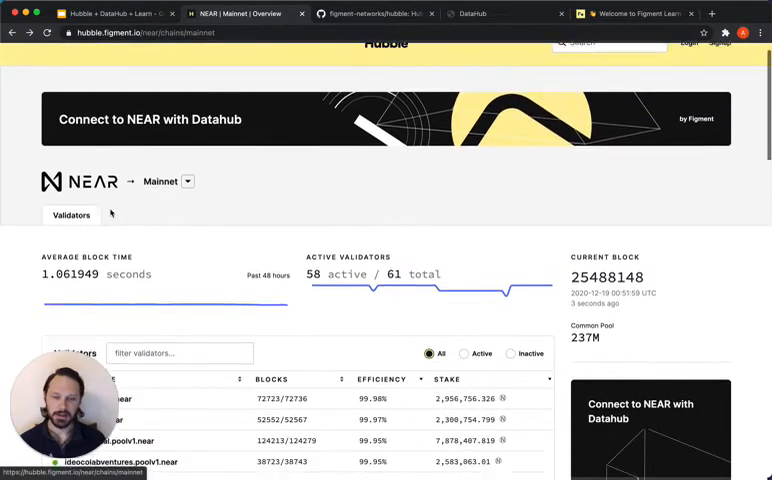
{"action": "scroll", "scroll_direction": "down", "scroll_amount": 3}
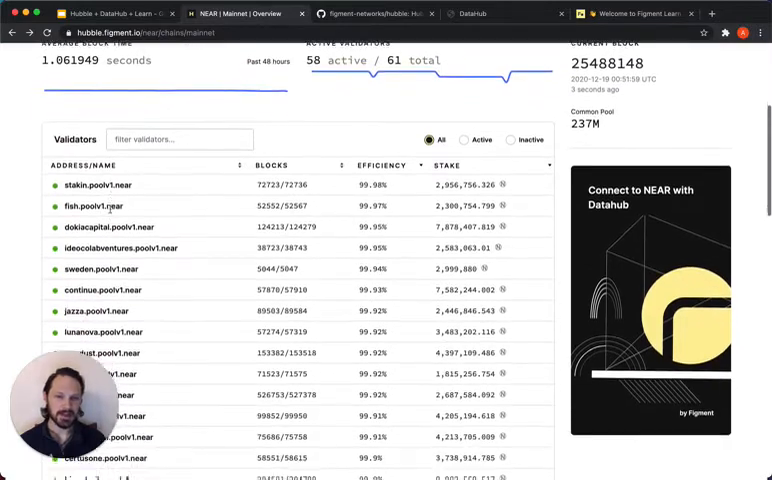
{"action": "scroll", "scroll_direction": "down", "scroll_amount": 3}
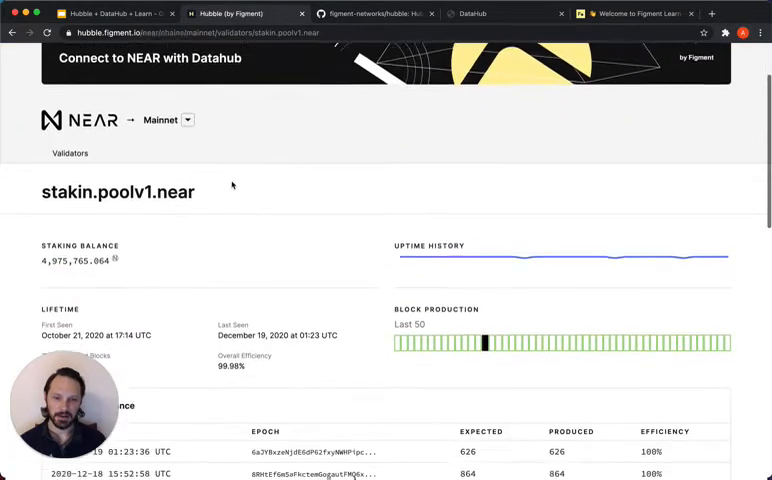
{"action": "scroll", "scroll_direction": "down", "scroll_amount": 3}
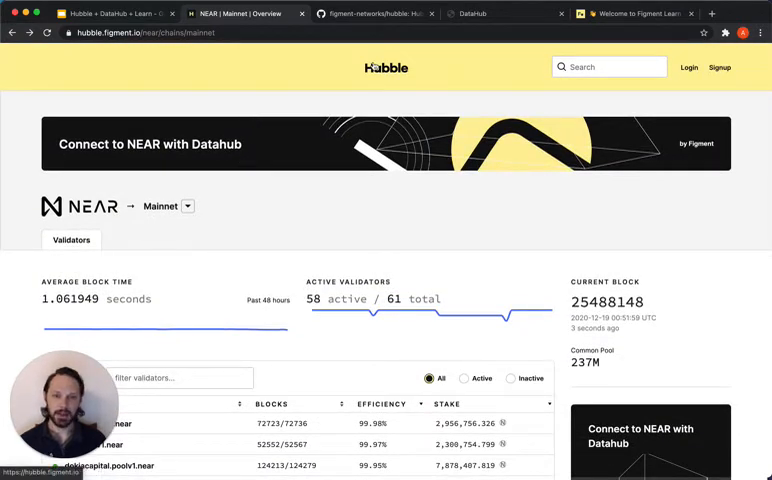
{"action": "left_click", "coordinate": [375, 13]}
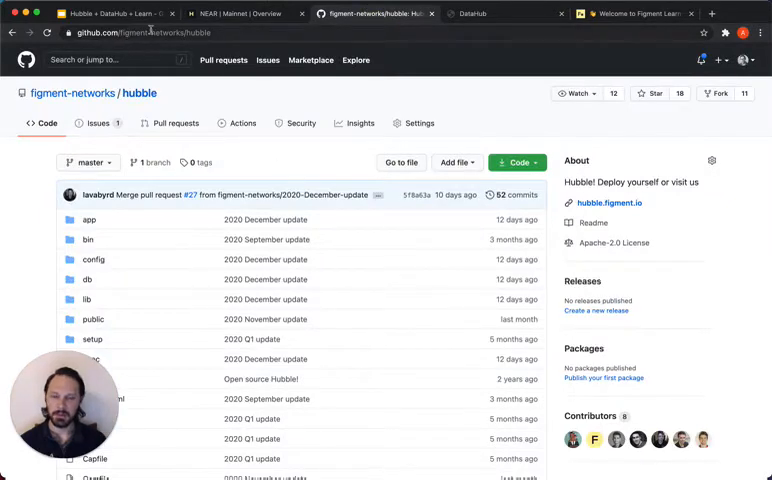
{"action": "scroll", "scroll_direction": "down", "scroll_amount": 3}
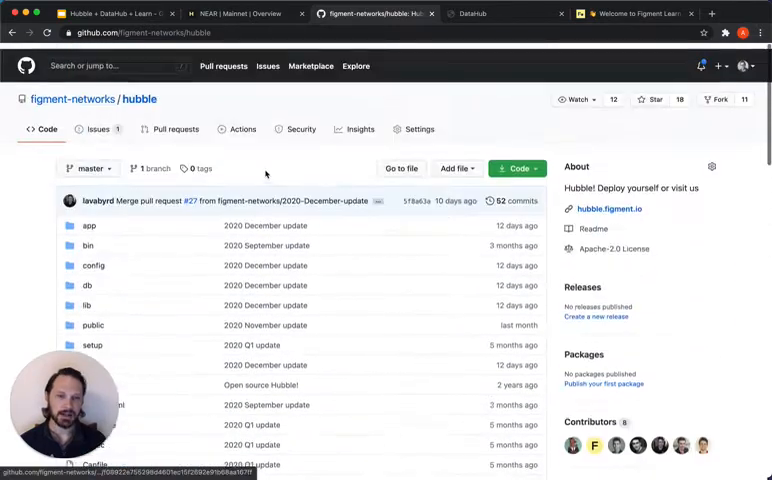
{"action": "left_click", "coordinate": [95, 13]}
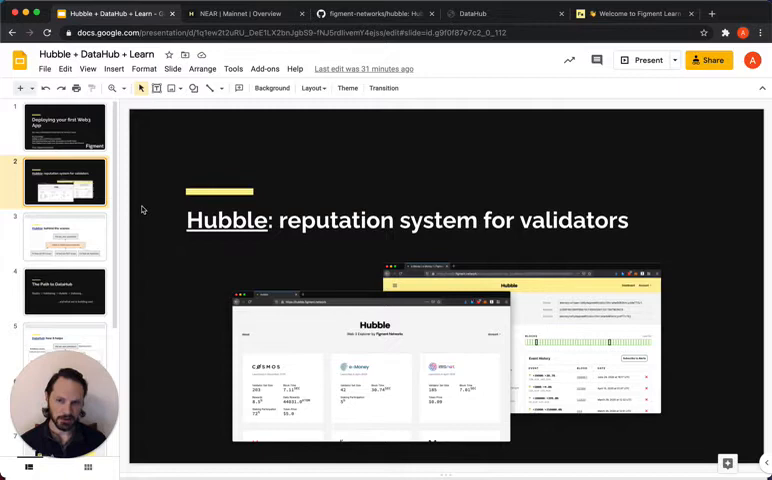
{"action": "mouse_move", "coordinate": [123, 234]}
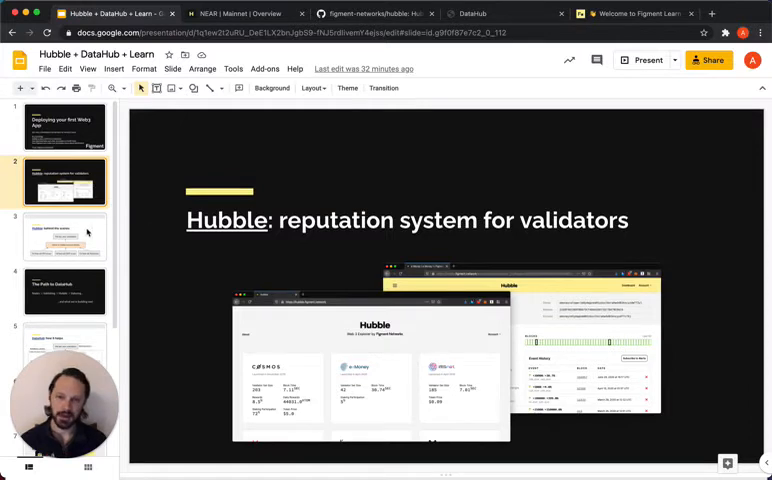
- Show slide 3, the Hubble behind-the-scenes architecture diagram
{"action": "left_click", "coordinate": [64, 238]}
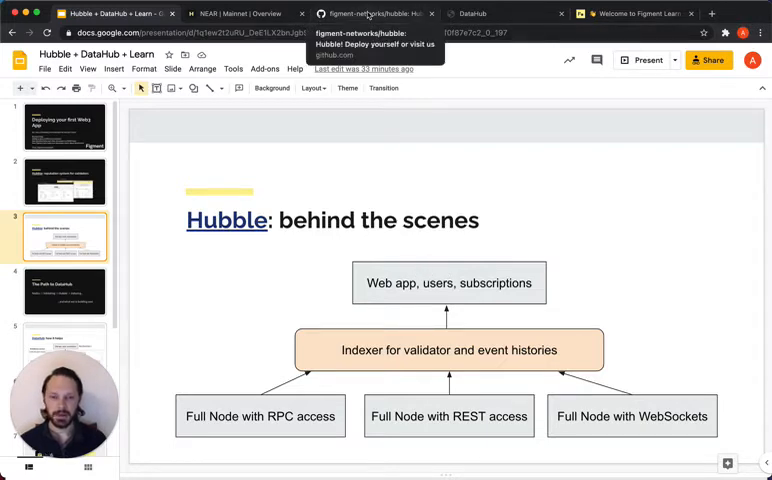
- Browse the hubble GitHub repository into its app/controllers folder
{"action": "left_click", "coordinate": [370, 13]}
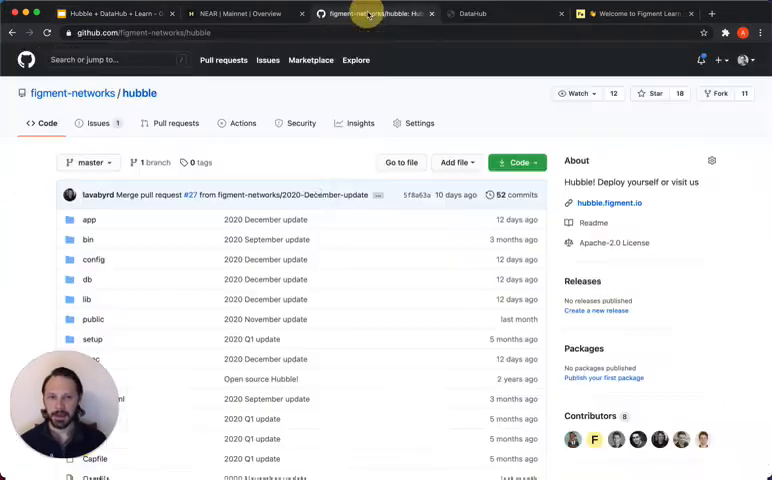
{"action": "scroll", "scroll_direction": "down", "scroll_amount": 3}
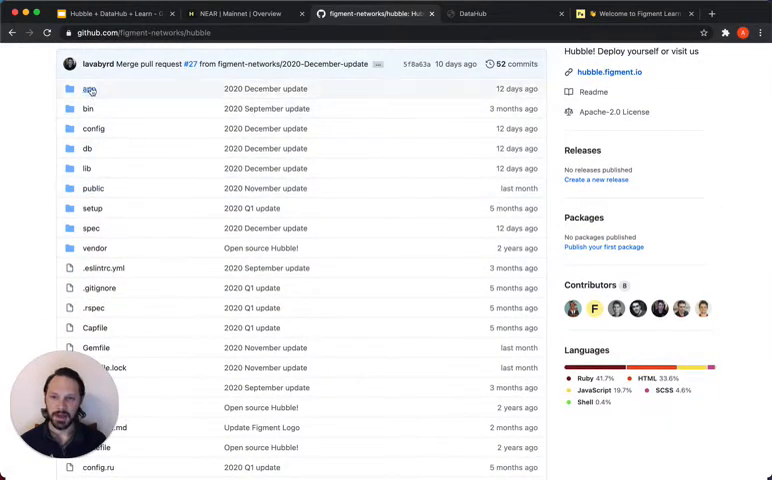
{"action": "left_click", "coordinate": [87, 89]}
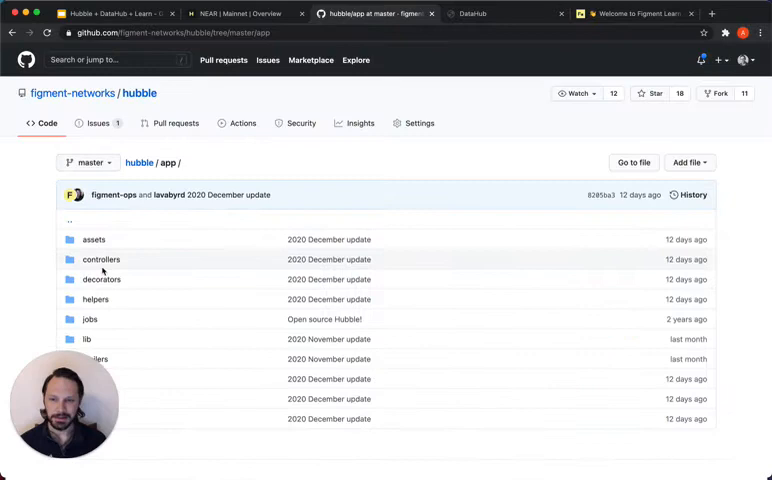
{"action": "left_click", "coordinate": [101, 259]}
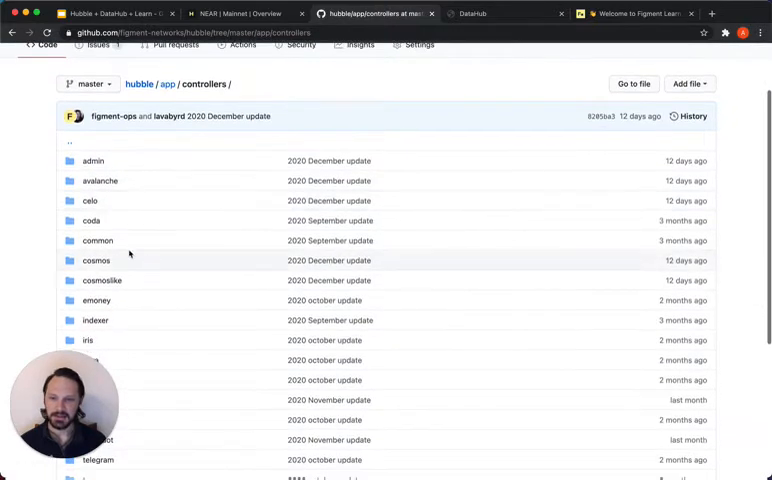
{"action": "scroll", "scroll_direction": "down", "scroll_amount": 3}
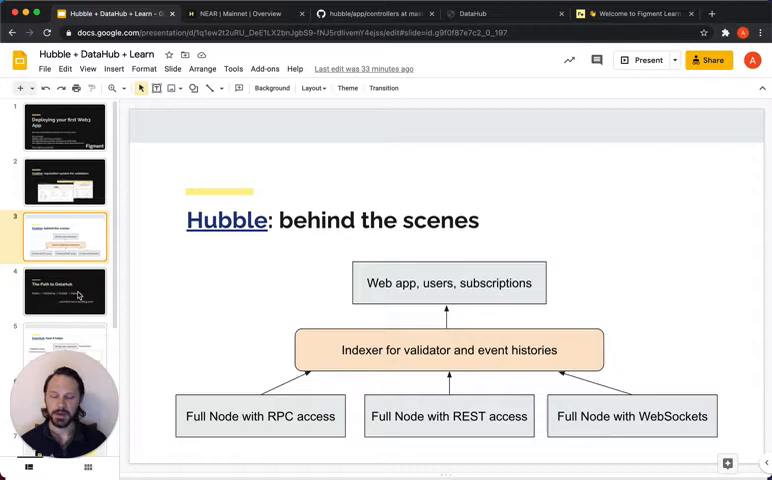
- Step through the Path to DataHub slides up to slide 8, DataHub: quick demo
{"action": "left_click", "coordinate": [65, 291]}
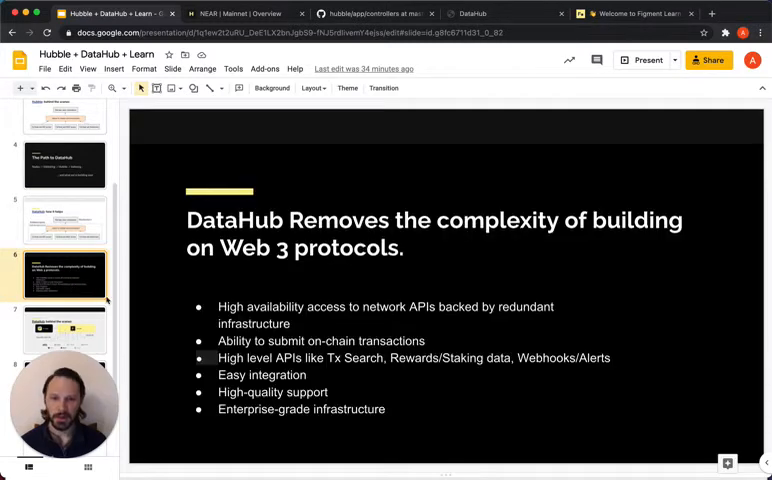
{"action": "mouse_move", "coordinate": [171, 268]}
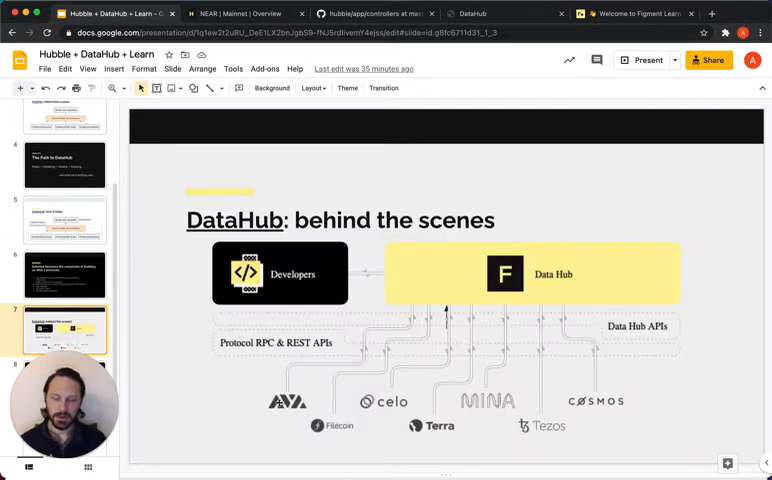
{"action": "mouse_move", "coordinate": [609, 357]}
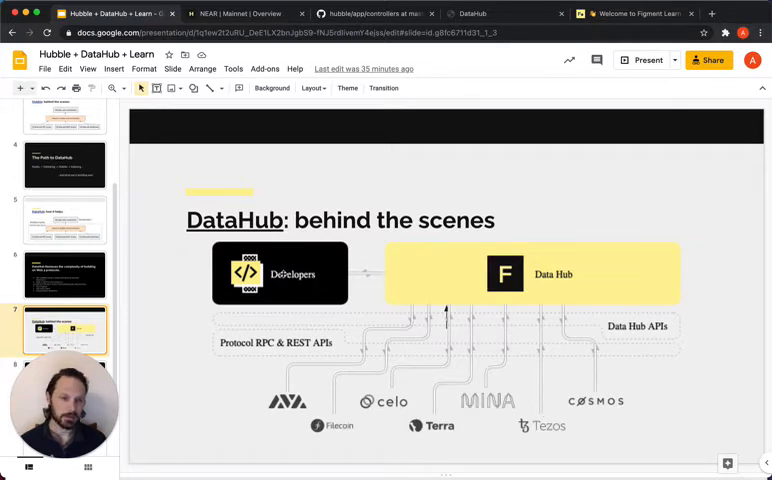
{"action": "mouse_move", "coordinate": [432, 295]}
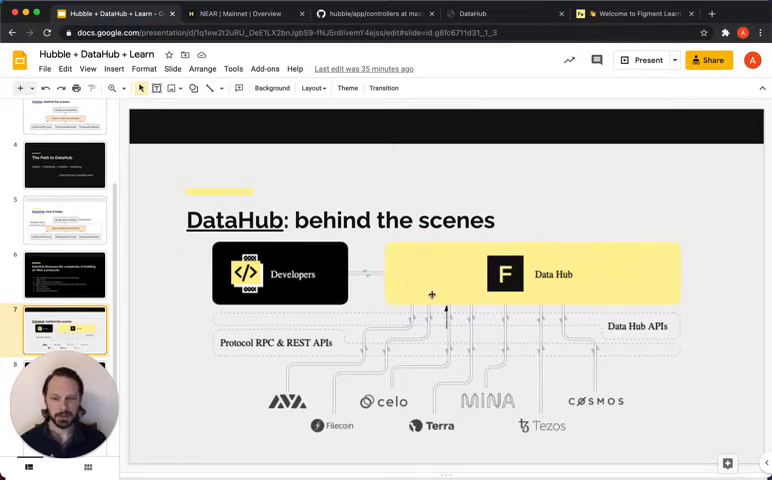
{"action": "scroll", "scroll_direction": "down", "scroll_amount": 3}
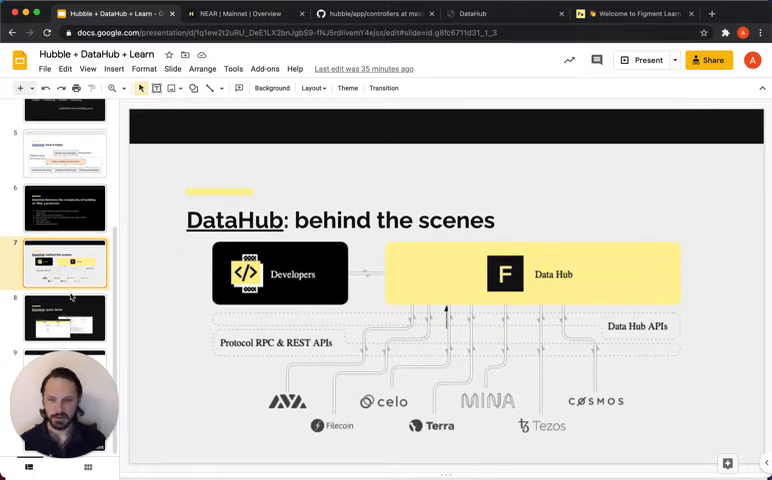
{"action": "left_click", "coordinate": [65, 317]}
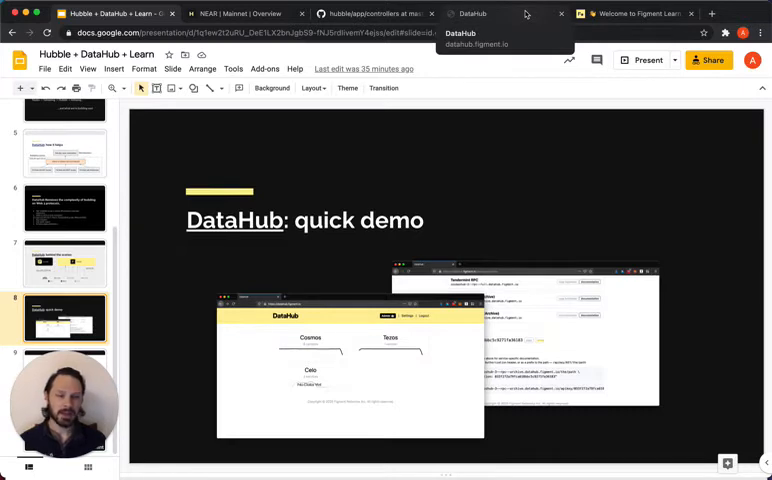
- Switch to the live DataHub dashboard and enter the NEAR protocol service page
{"action": "left_click", "coordinate": [471, 13]}
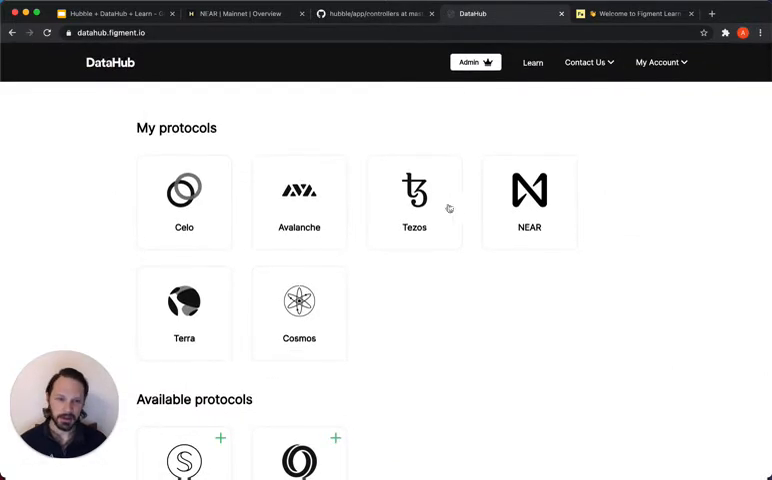
{"action": "scroll", "scroll_direction": "down", "scroll_amount": 3}
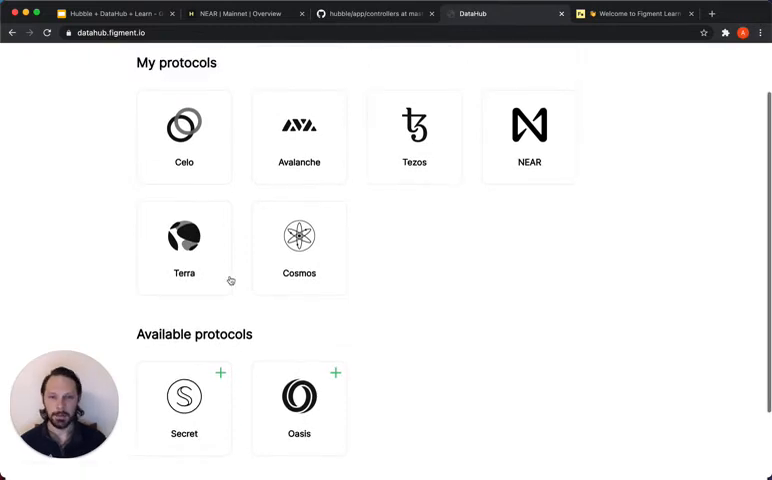
{"action": "left_click", "coordinate": [529, 135]}
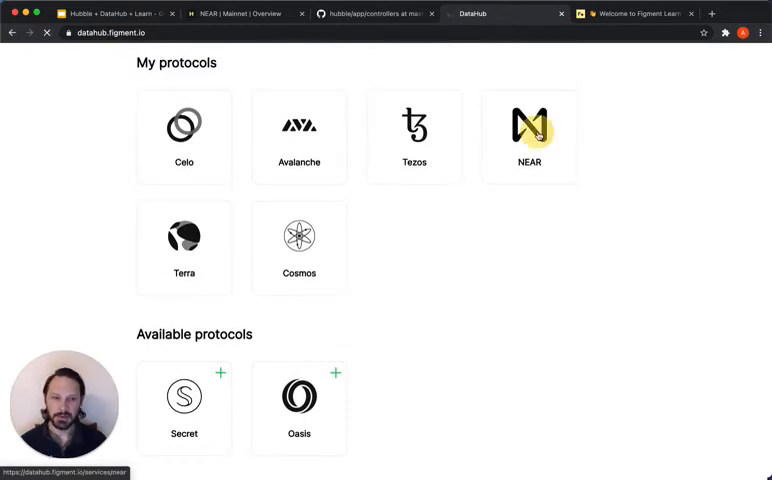
{"action": "left_click", "coordinate": [529, 130]}
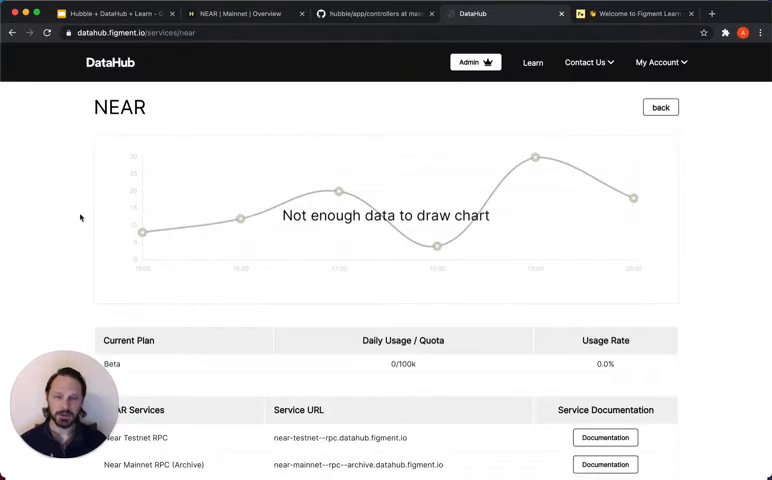
- Scroll to the NEAR tutorials list and launch the first tutorial in a new tab
{"action": "scroll", "scroll_direction": "down", "scroll_amount": 3}
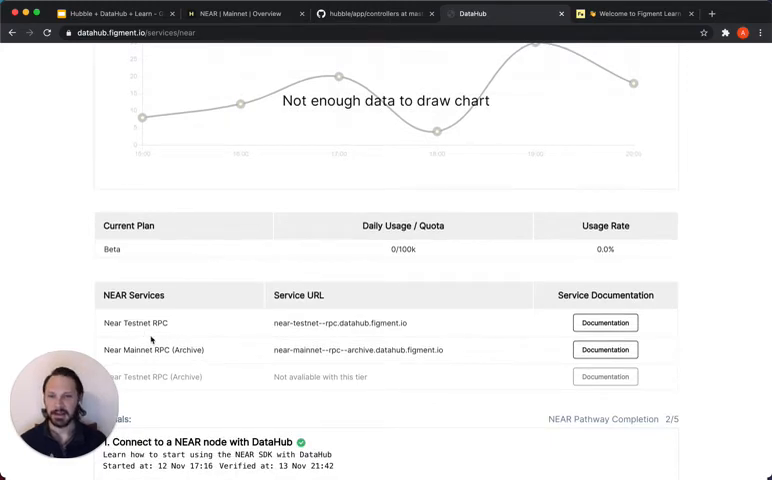
{"action": "scroll", "scroll_direction": "down", "scroll_amount": 3}
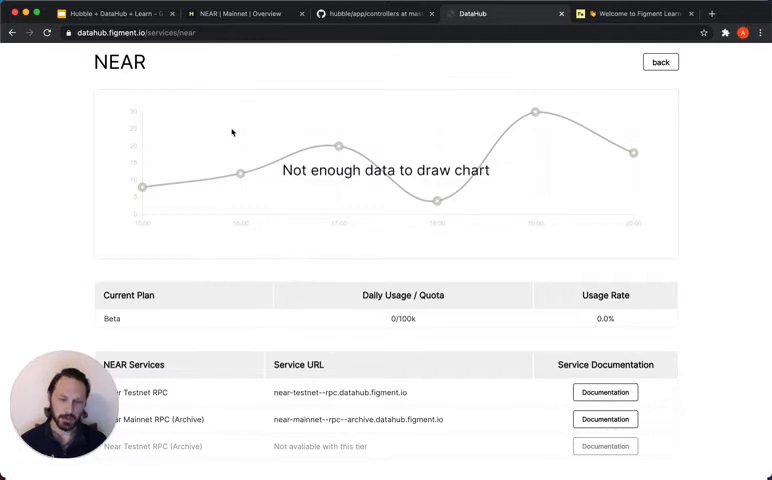
{"action": "scroll", "scroll_direction": "down", "scroll_amount": 3}
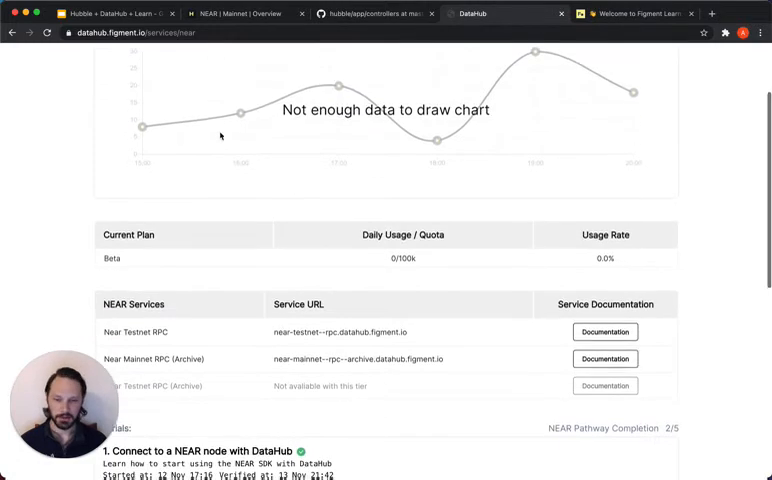
{"action": "scroll", "scroll_direction": "down", "scroll_amount": 3}
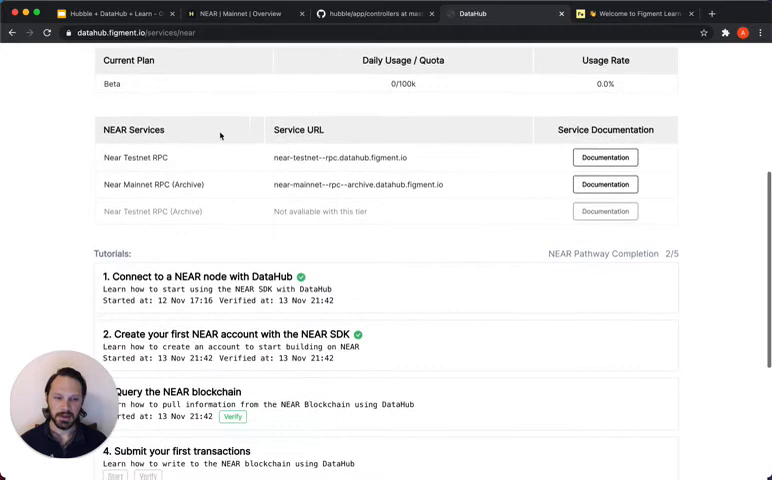
{"action": "scroll", "scroll_direction": "down", "scroll_amount": 3}
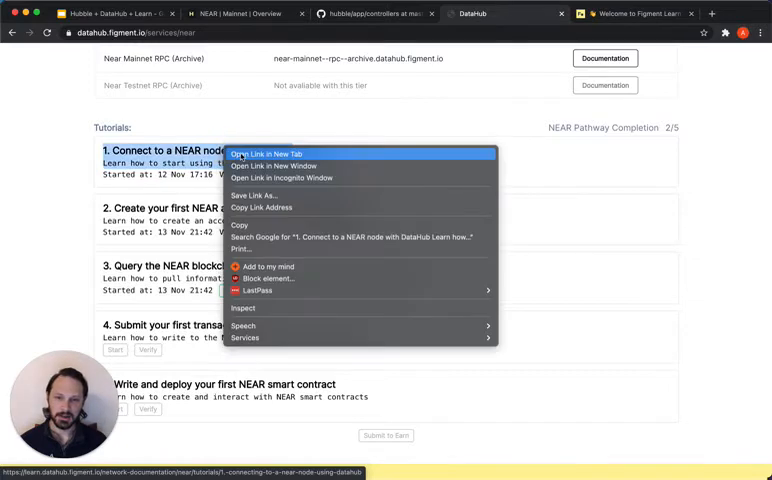
{"action": "left_click", "coordinate": [265, 153]}
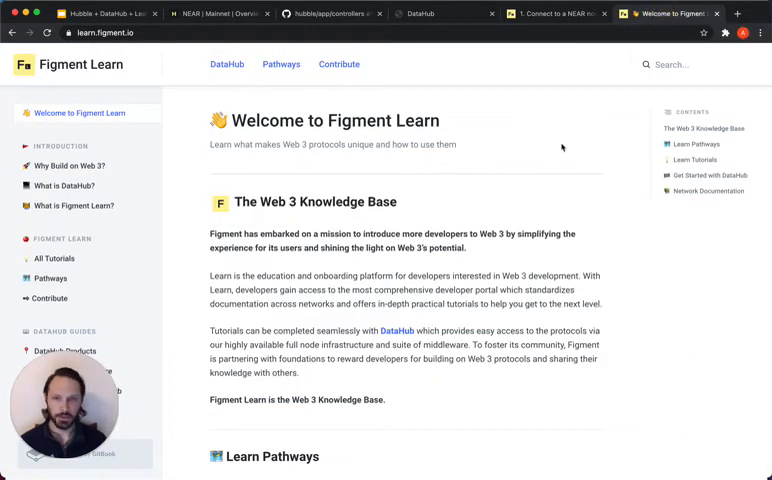
{"action": "mouse_move", "coordinate": [557, 152]}
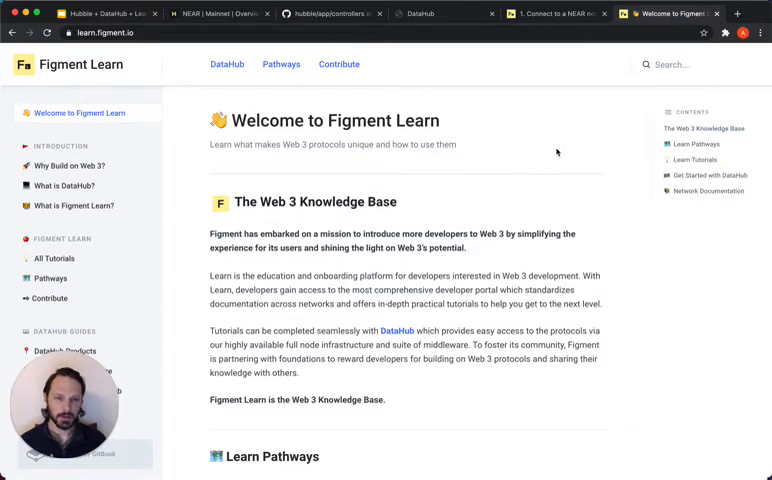
{"action": "mouse_move", "coordinate": [545, 163]}
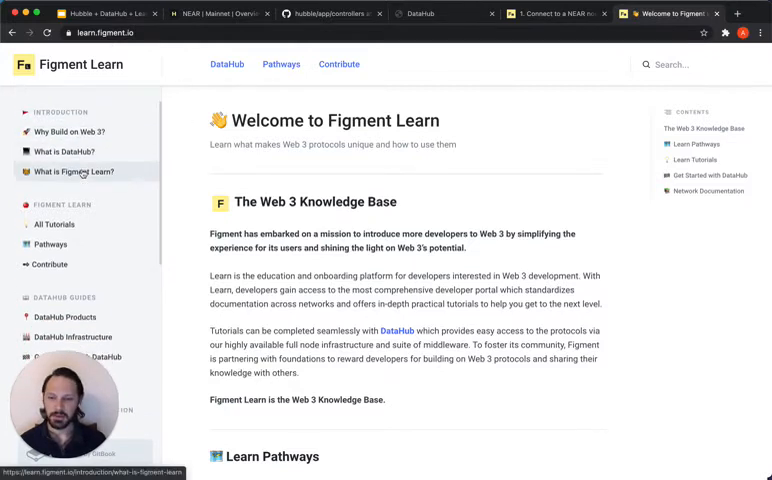
- Scroll the Figment Learn sidebar down through the Network Documentation list
{"action": "scroll", "scroll_direction": "down", "scroll_amount": 3}
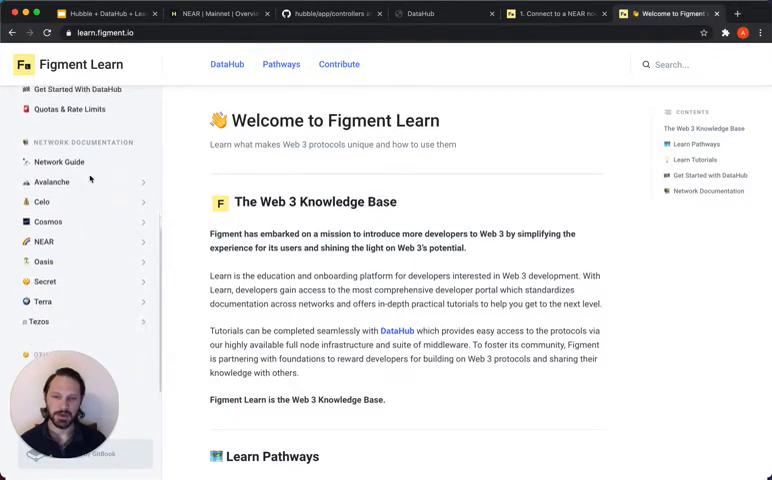
{"action": "scroll", "scroll_direction": "down", "scroll_amount": 3}
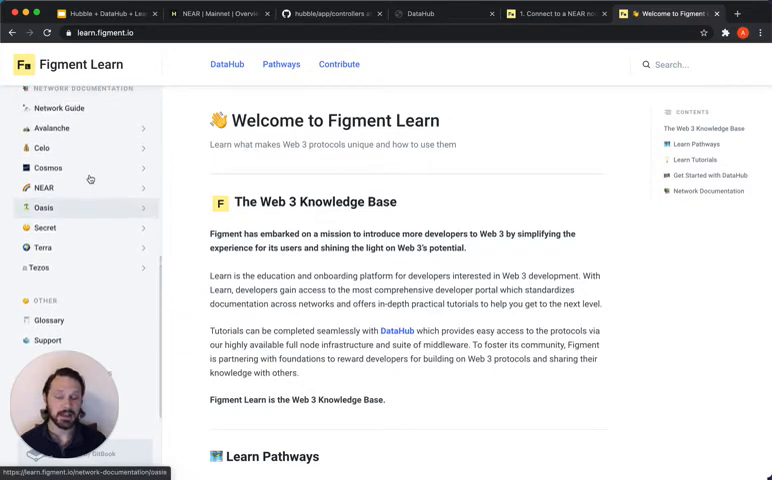
{"action": "scroll", "scroll_direction": "down", "scroll_amount": 3}
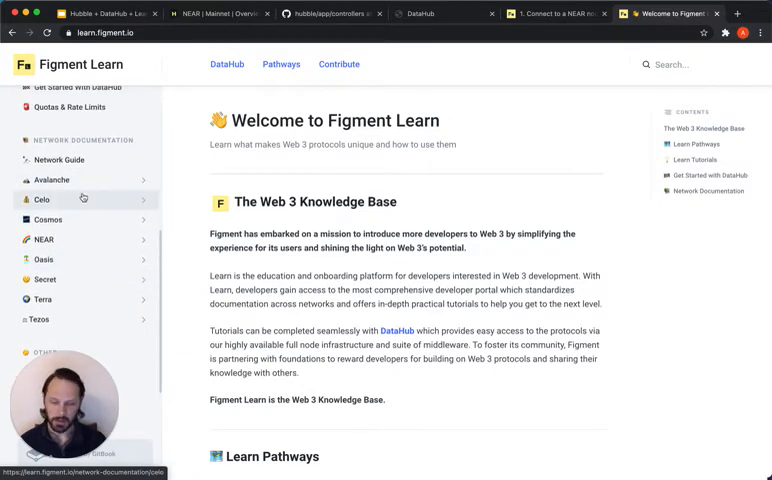
{"action": "scroll", "scroll_direction": "down", "scroll_amount": 3}
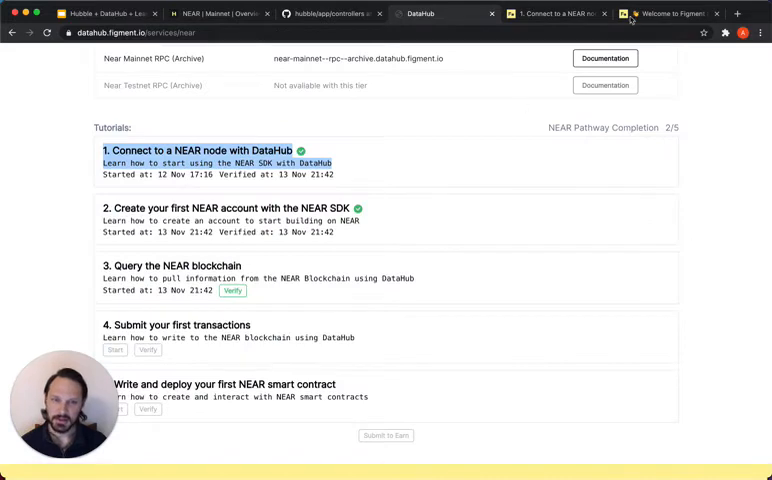
- View the NEAR node tutorial tab and scroll down to the NEAR Pathway tutorials list
{"action": "left_click", "coordinate": [198, 150]}
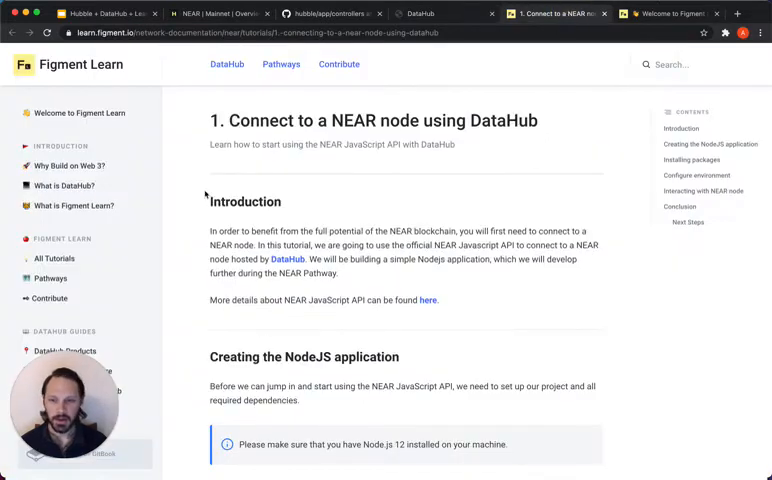
{"action": "scroll", "scroll_direction": "down", "scroll_amount": 3}
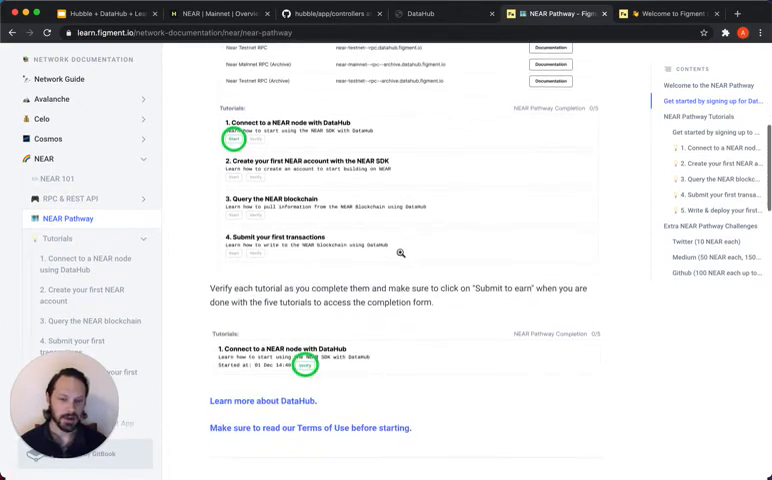
{"action": "scroll", "scroll_direction": "down", "scroll_amount": 3}
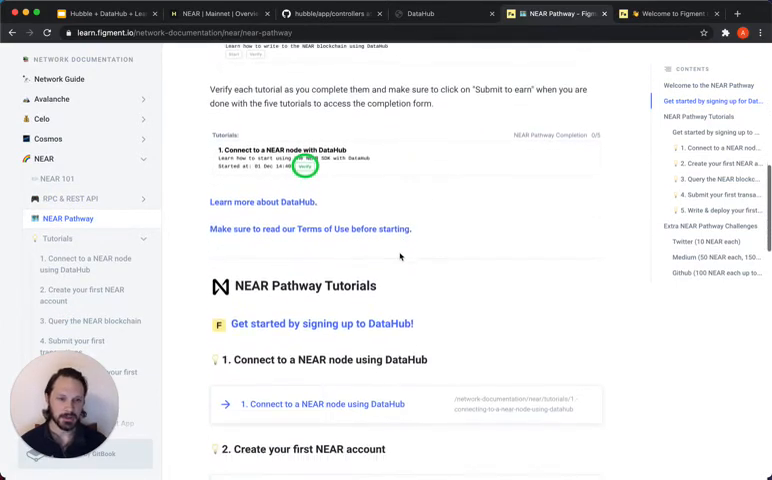
{"action": "scroll", "scroll_direction": "down", "scroll_amount": 3}
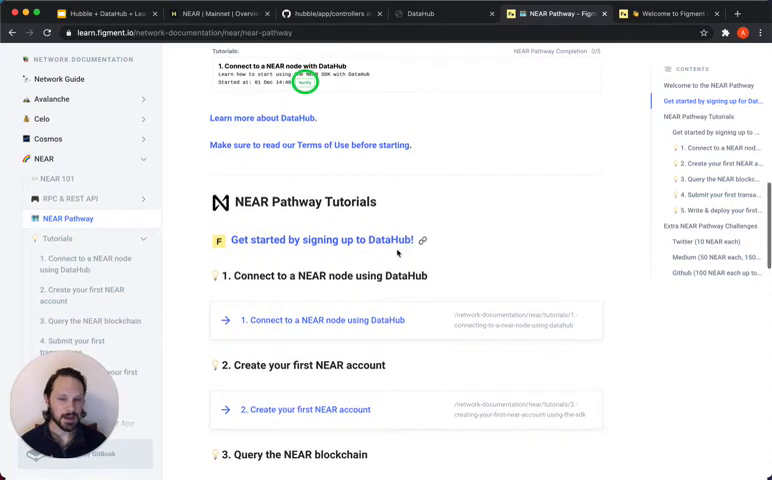
{"action": "scroll", "scroll_direction": "down", "scroll_amount": 3}
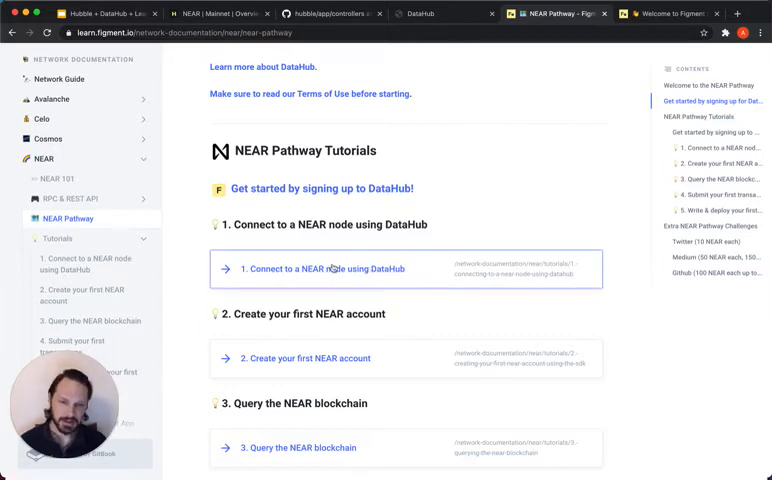
{"action": "scroll", "scroll_direction": "down", "scroll_amount": 3}
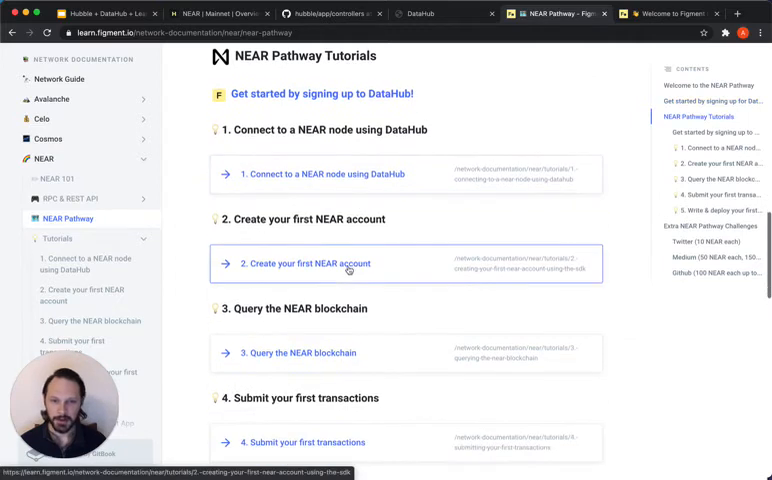
{"action": "scroll", "scroll_direction": "down", "scroll_amount": 3}
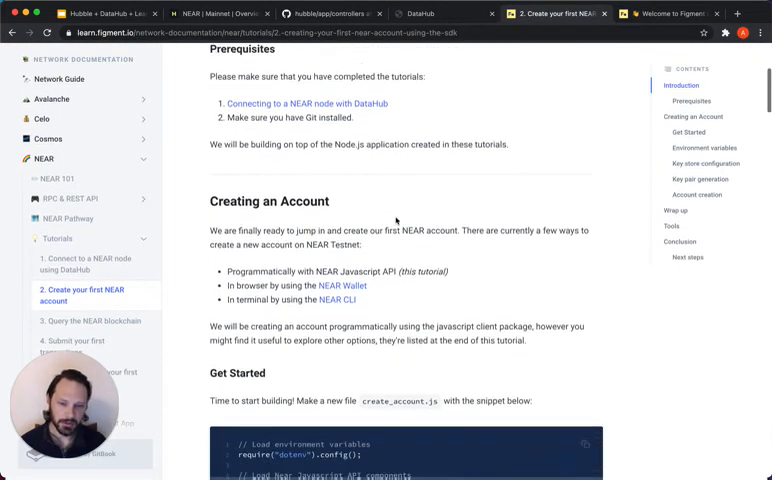
- Read through the account-creation tutorial's code and key store sections, then return to DataHub's NEAR tutorials
{"action": "scroll", "scroll_direction": "down", "scroll_amount": 3}
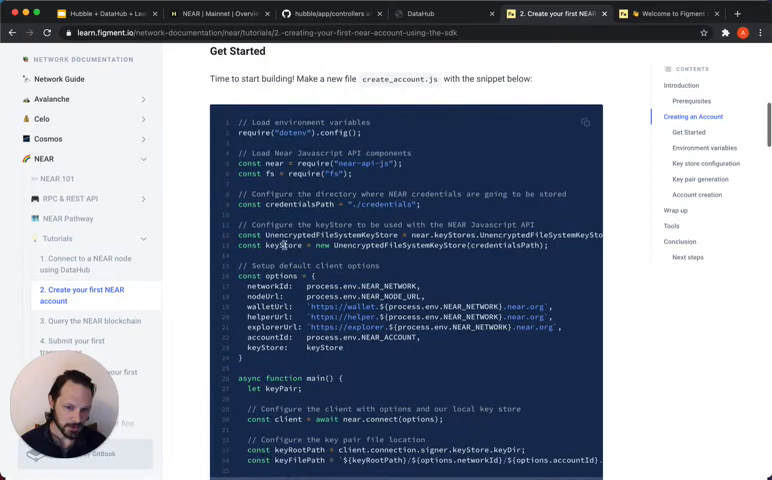
{"action": "scroll", "scroll_direction": "down", "scroll_amount": 3}
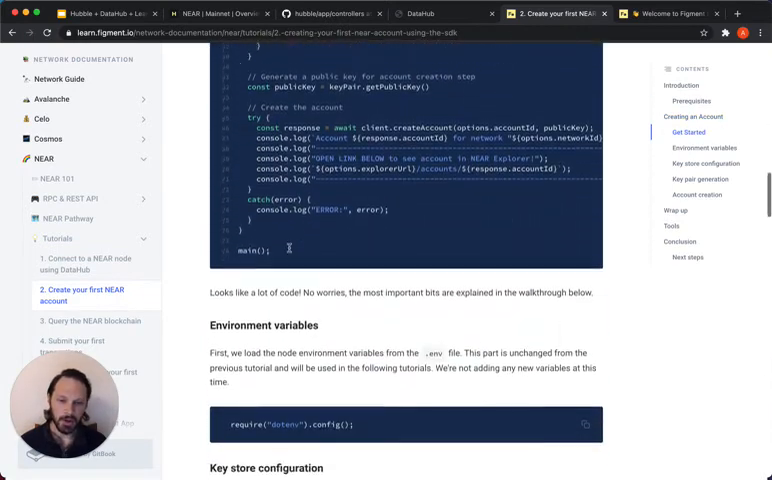
{"action": "scroll", "scroll_direction": "down", "scroll_amount": 3}
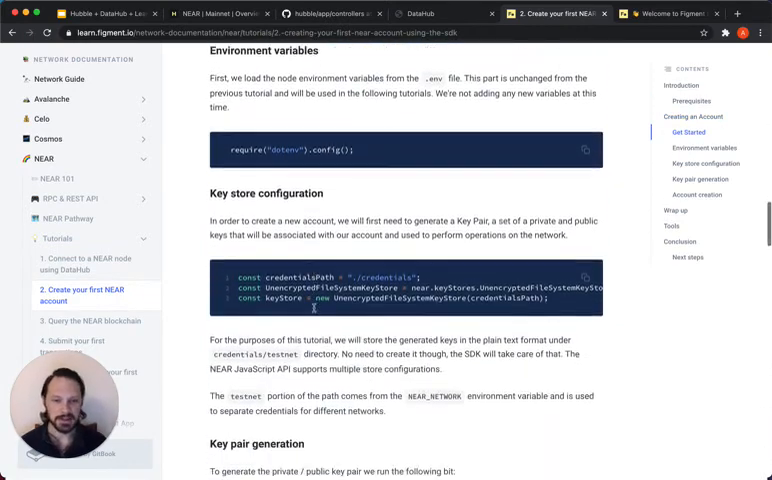
{"action": "scroll", "scroll_direction": "down", "scroll_amount": 3}
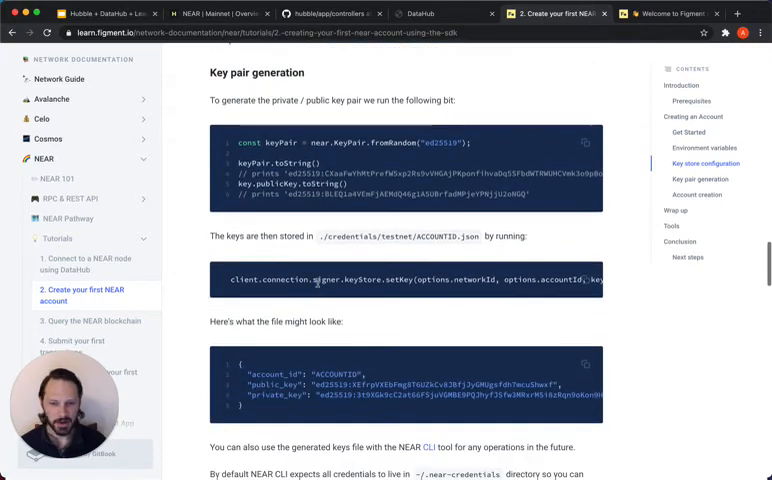
{"action": "scroll", "scroll_direction": "down", "scroll_amount": 3}
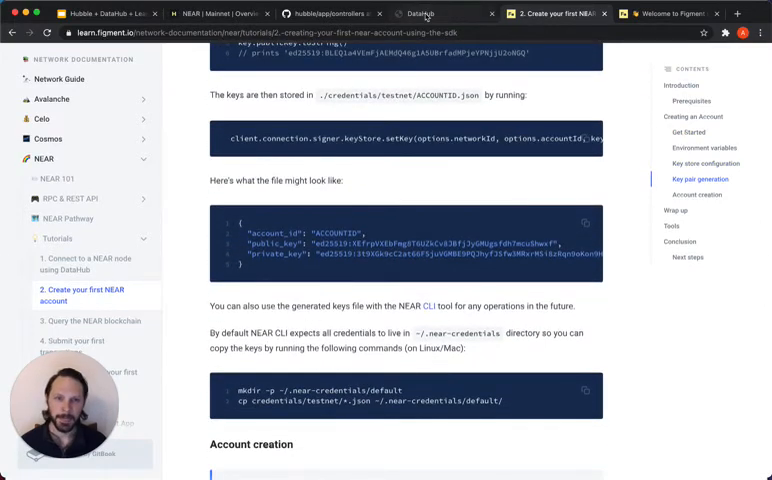
{"action": "scroll", "scroll_direction": "down", "scroll_amount": 3}
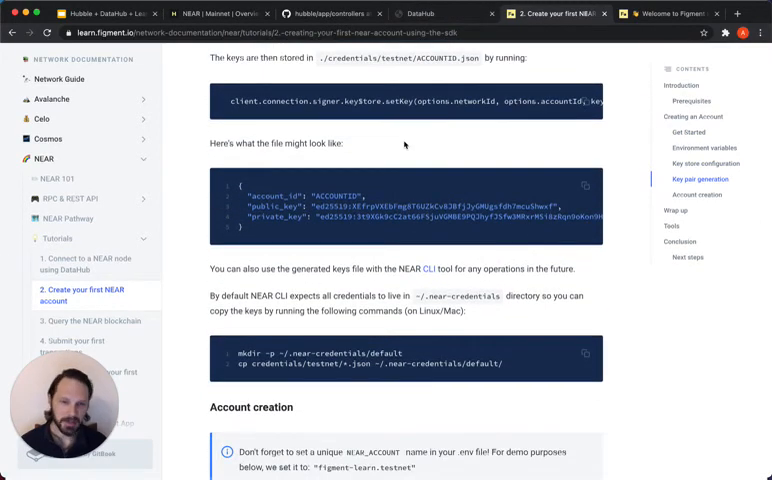
{"action": "scroll", "scroll_direction": "down", "scroll_amount": 3}
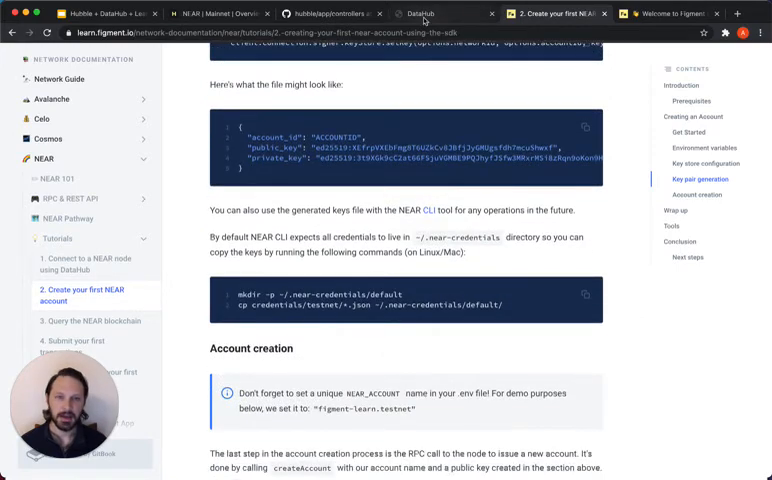
{"action": "left_click", "coordinate": [422, 13]}
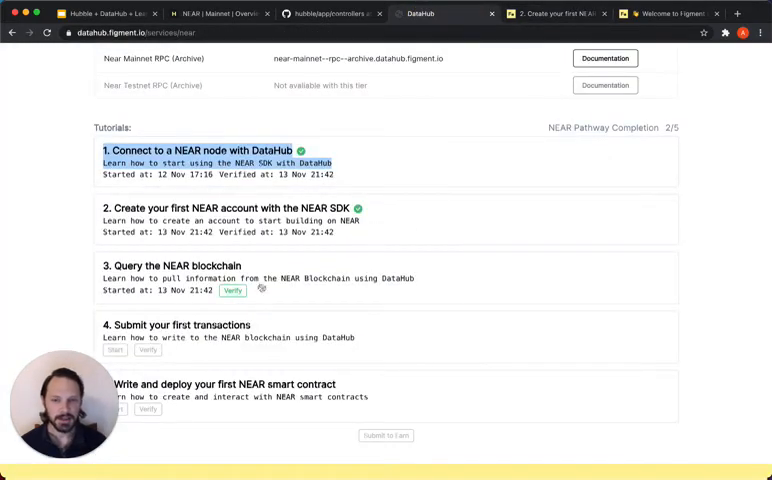
{"action": "mouse_move", "coordinate": [232, 291]}
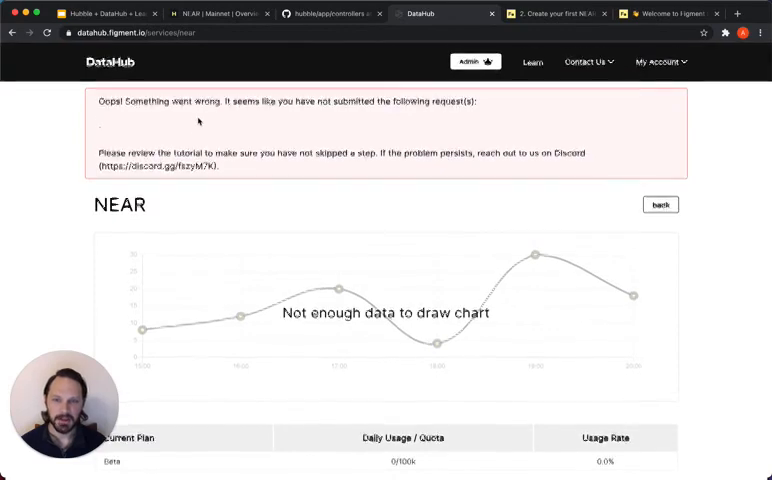
- Scroll the DataHub NEAR page down to the tutorial verification area
{"action": "scroll", "scroll_direction": "down", "scroll_amount": 3}
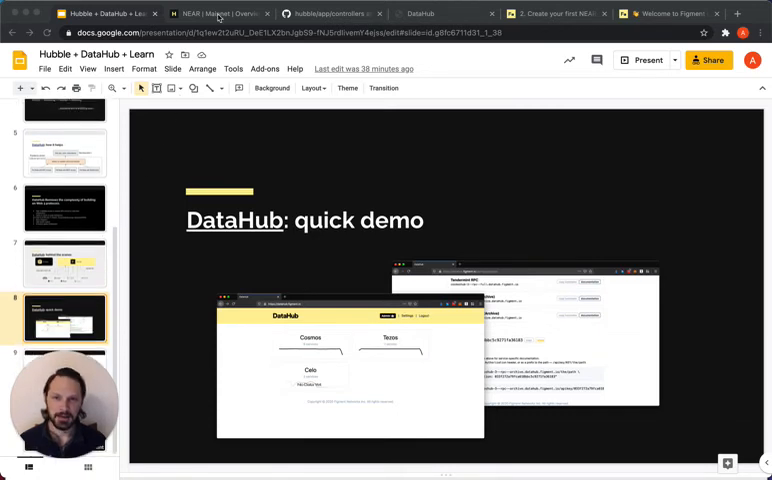
- Bring up the Hubble NEAR Mainnet validators overview tab
{"action": "left_click", "coordinate": [215, 13]}
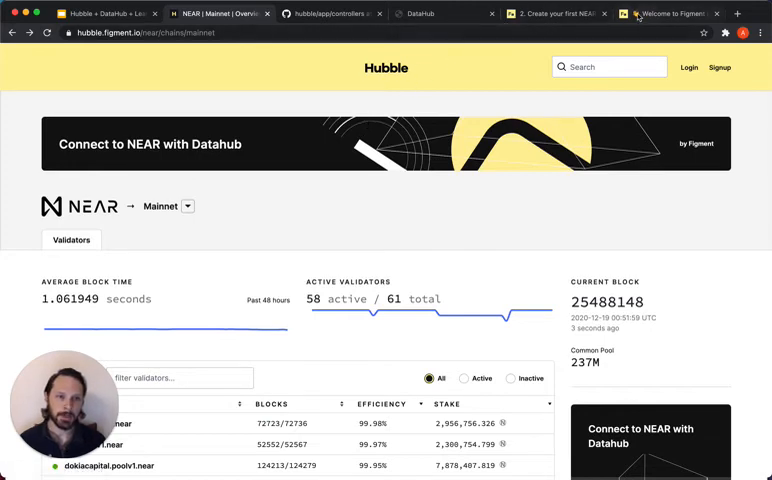
- Return to the Figment Learn welcome page and browse its Knowledge Base, Learn Pathways and Learn Tutorials sections
{"action": "left_click", "coordinate": [665, 13]}
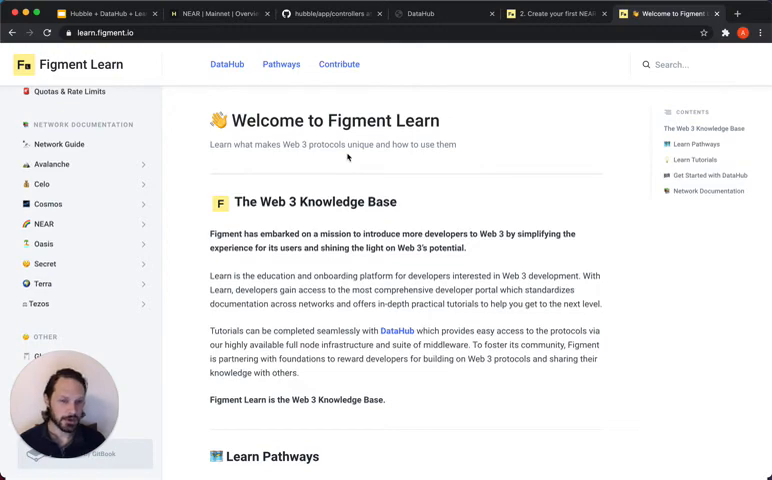
{"action": "scroll", "scroll_direction": "down", "scroll_amount": 3}
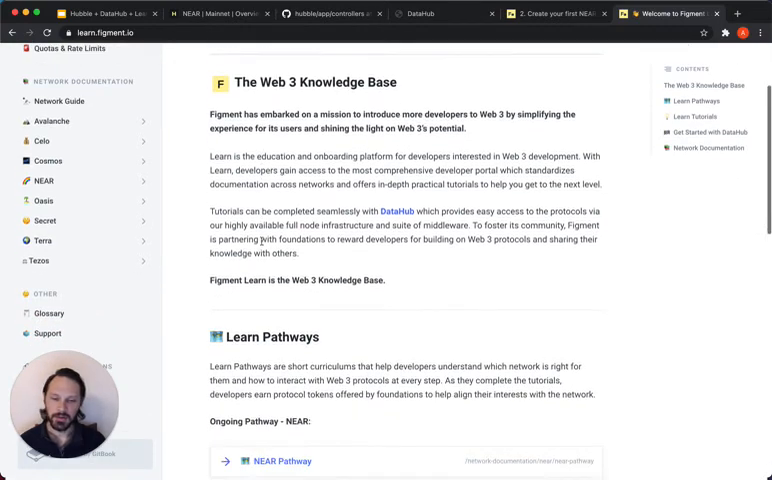
{"action": "scroll", "scroll_direction": "down", "scroll_amount": 3}
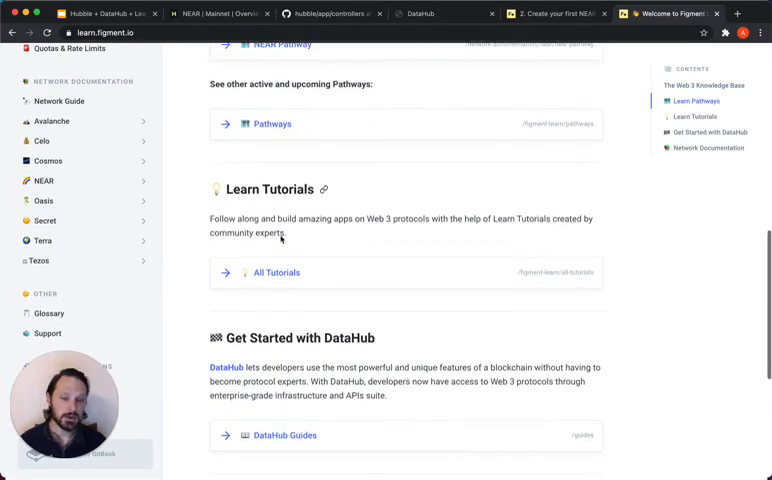
{"action": "scroll", "scroll_direction": "up", "scroll_amount": 3}
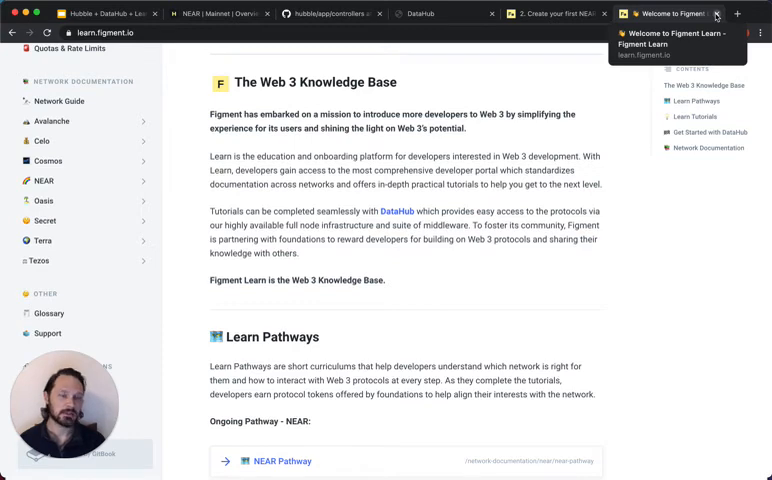
{"action": "mouse_move", "coordinate": [300, 30]}
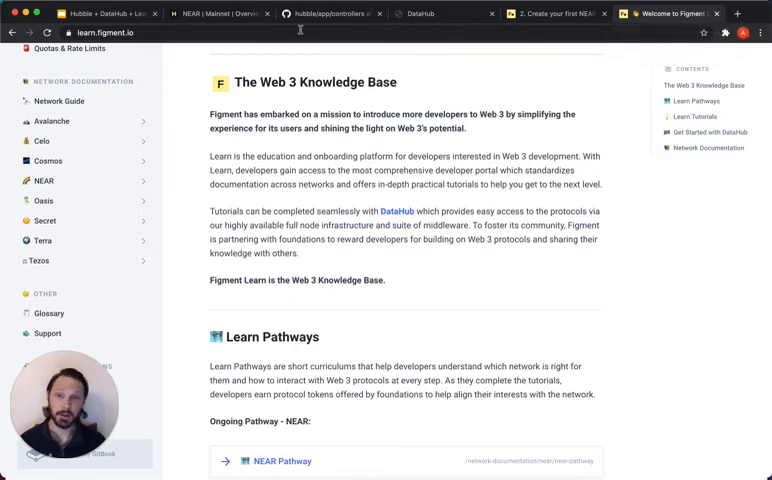